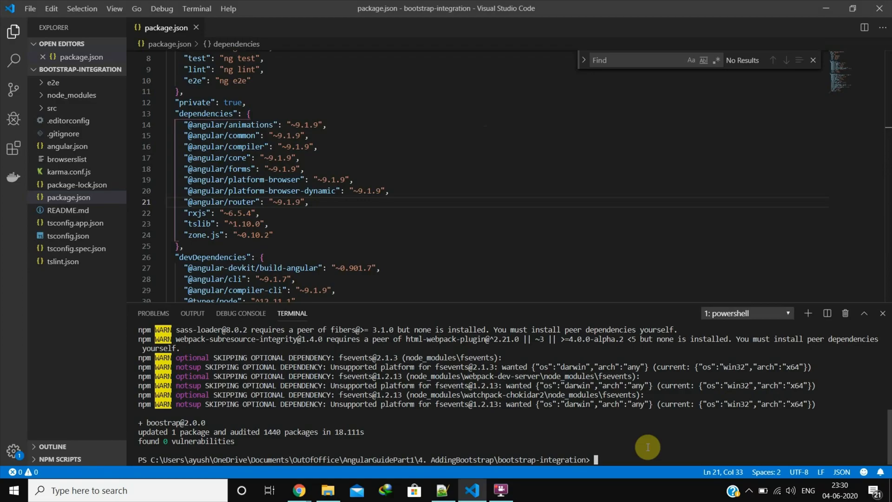
- Open .gitignore in the bootstrap-integration project and start ng serve in the terminal
click(63, 133)
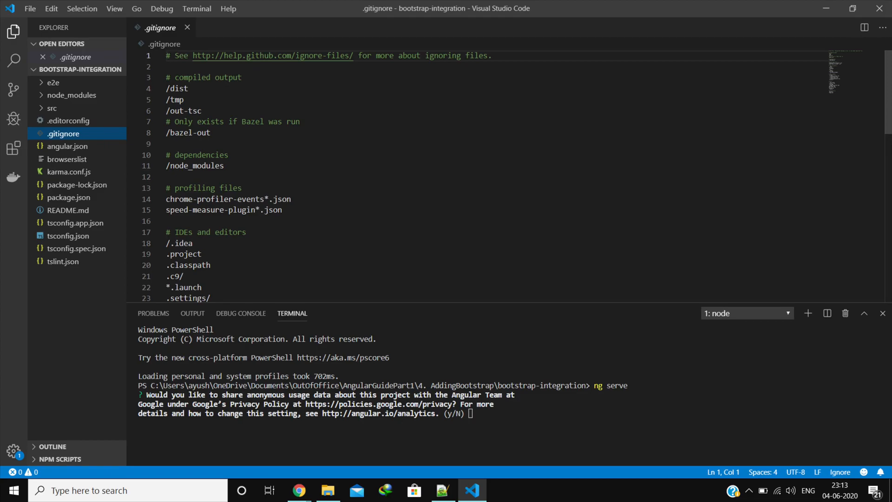
- Install Bootstrap 4.5.0 with npm, confirm it in package.json, and open angular.json's styles array
click(69, 197)
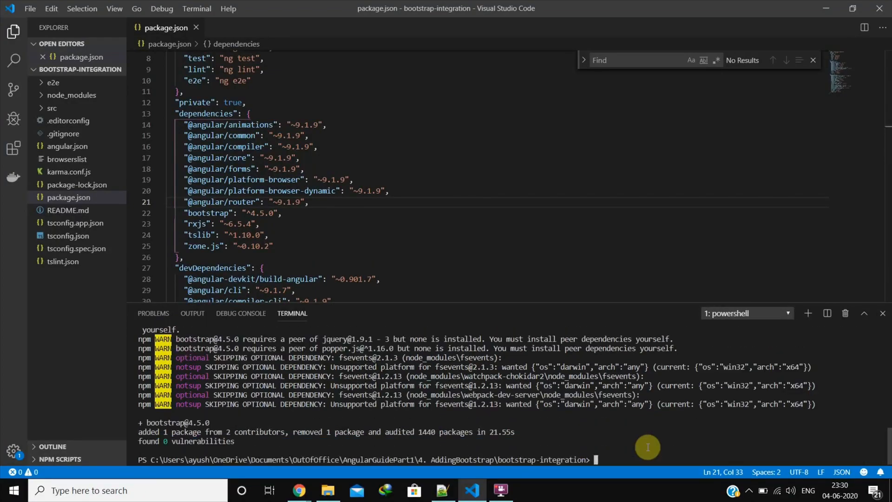
mouse_move(276, 243)
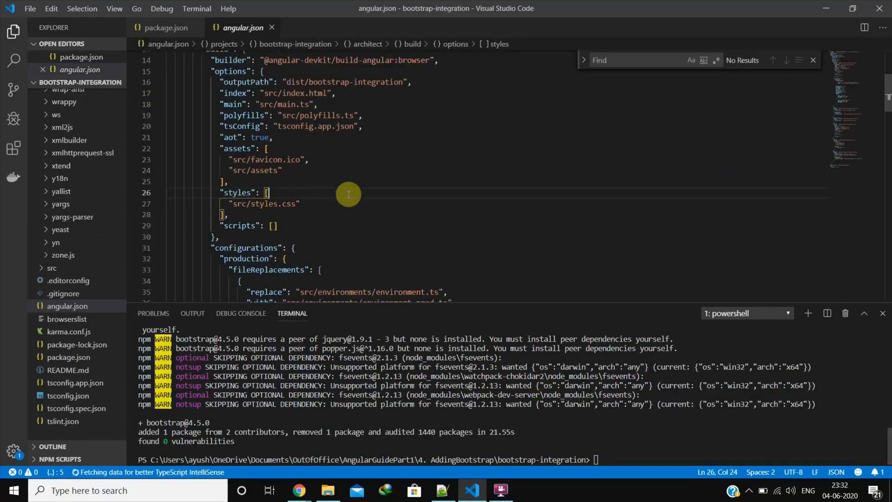
mouse_move(287, 192)
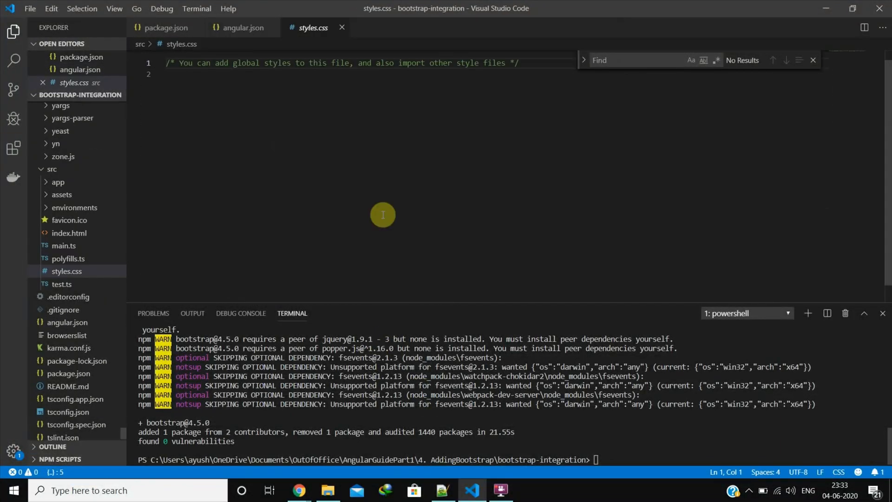
- Add './node_modules/bootstrap/dist/css/bootstrap.css' as the first styles entry in angular.json
click(243, 28)
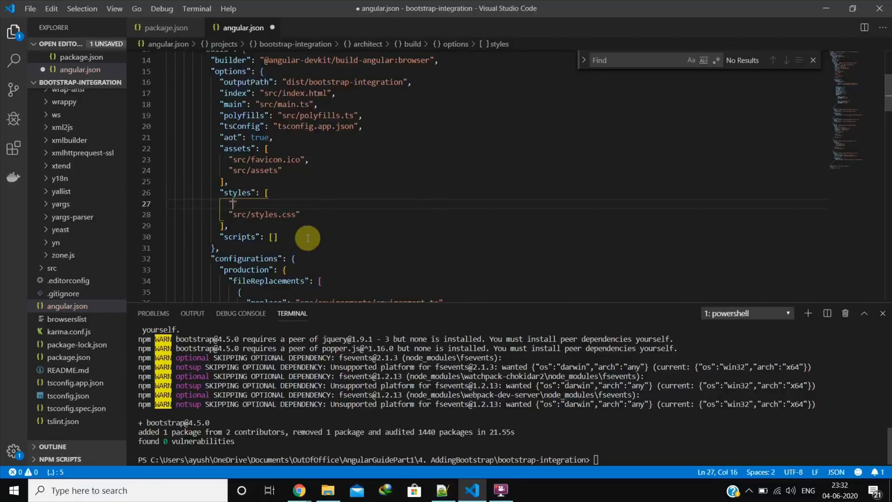
text("./node_modules/bootstrap/dist/css/bootstrap.css",)
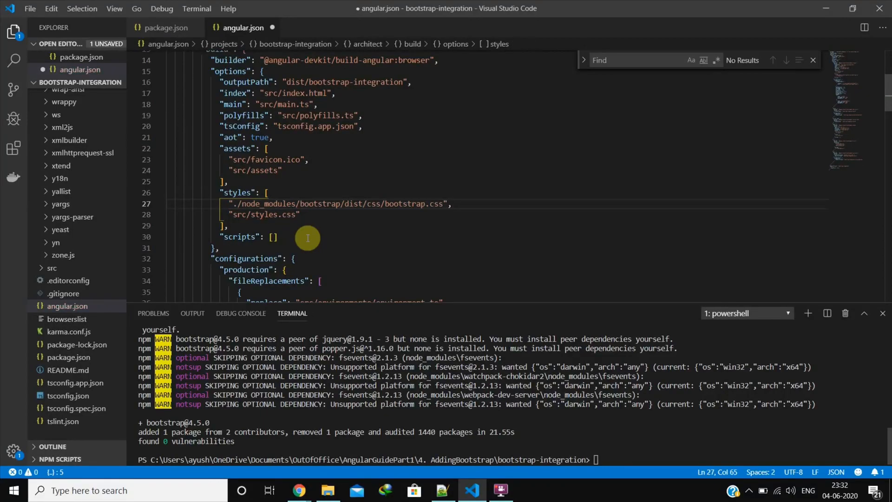
mouse_move(100, 263)
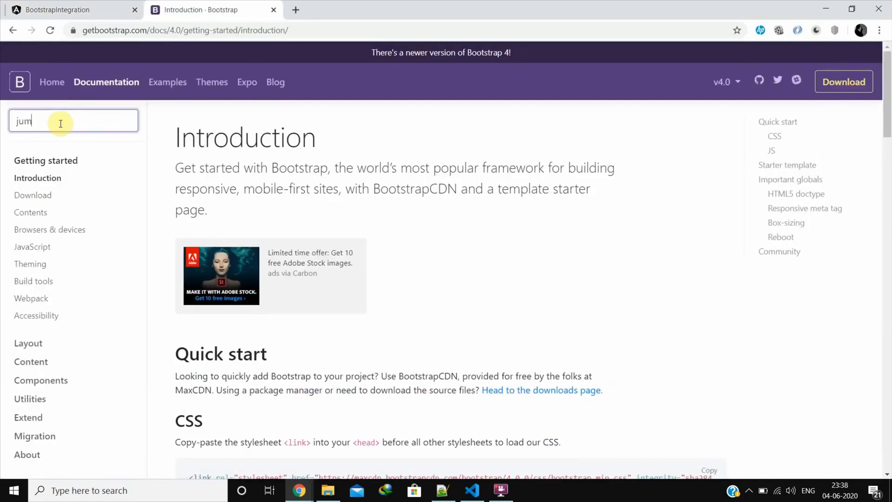
- Paste Bootstrap's jumbotron example into app.component.html, save, and view it at localhost:4200
text(bo)
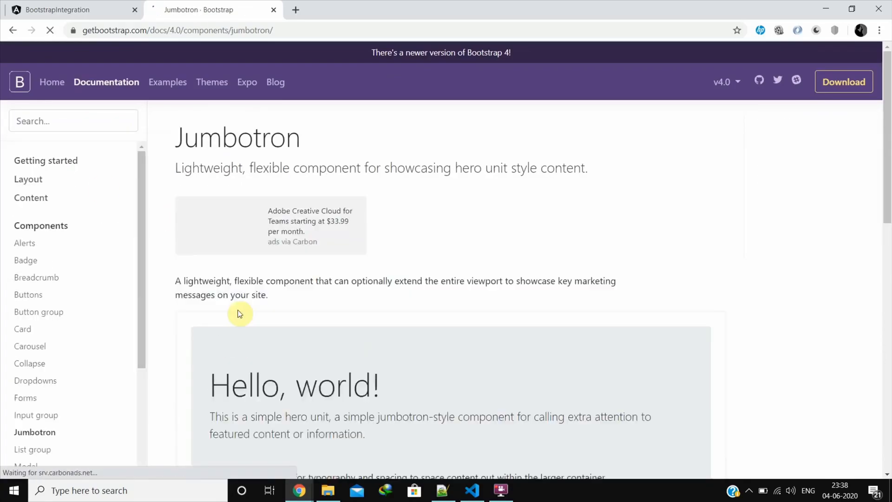
scroll(down, 3)
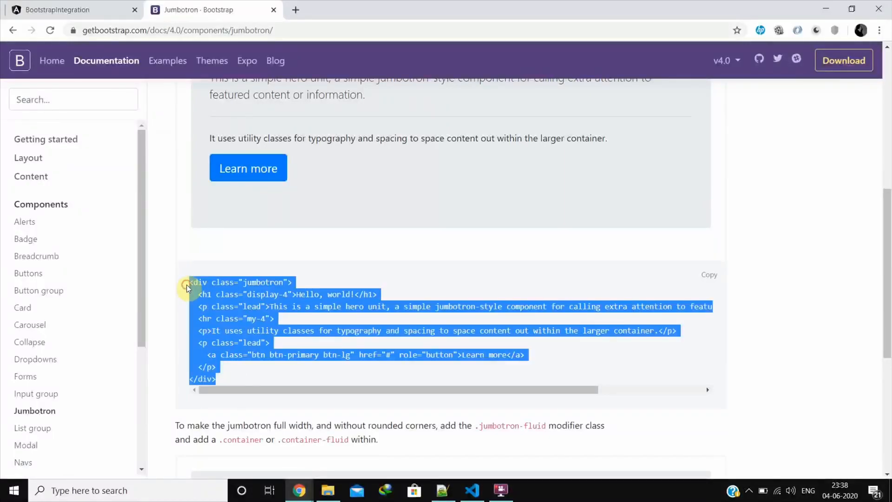
click(471, 490)
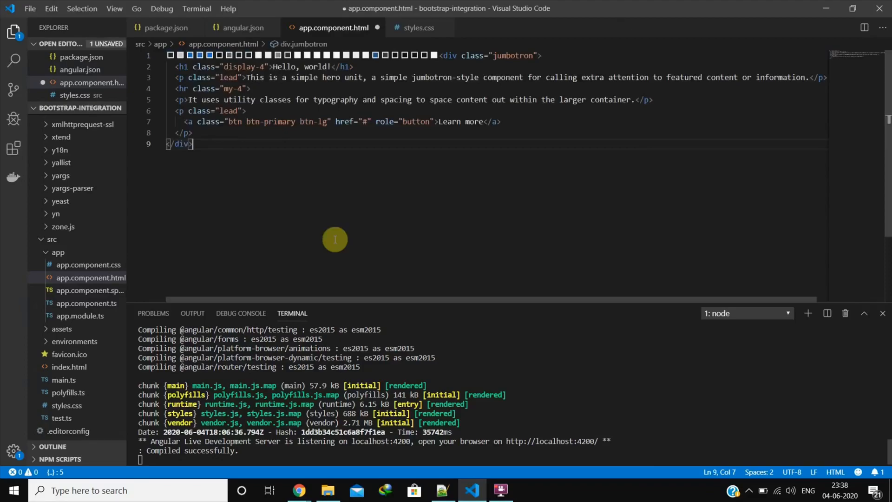
key(ctrl+s)
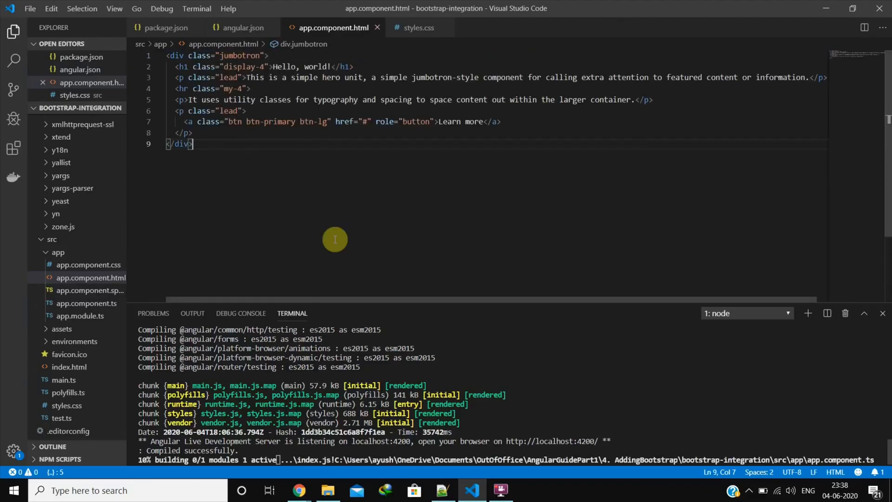
click(298, 490)
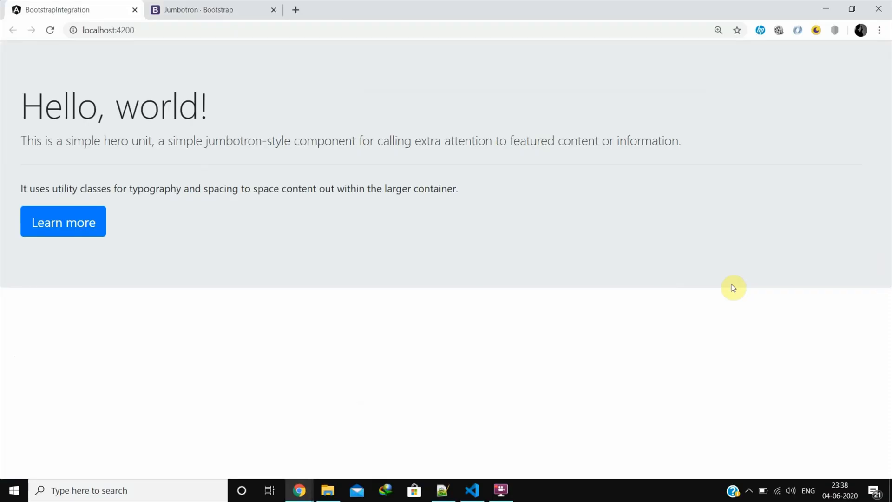